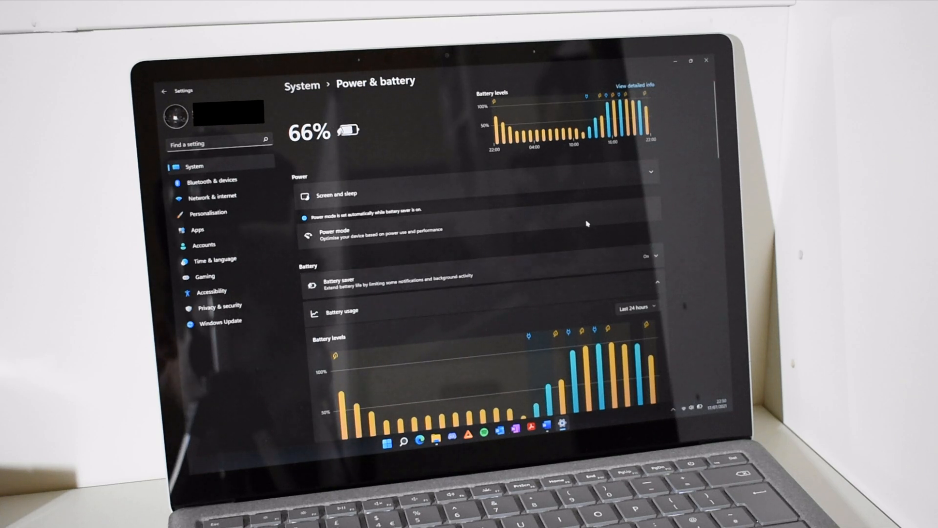
mouse_move(621, 204)
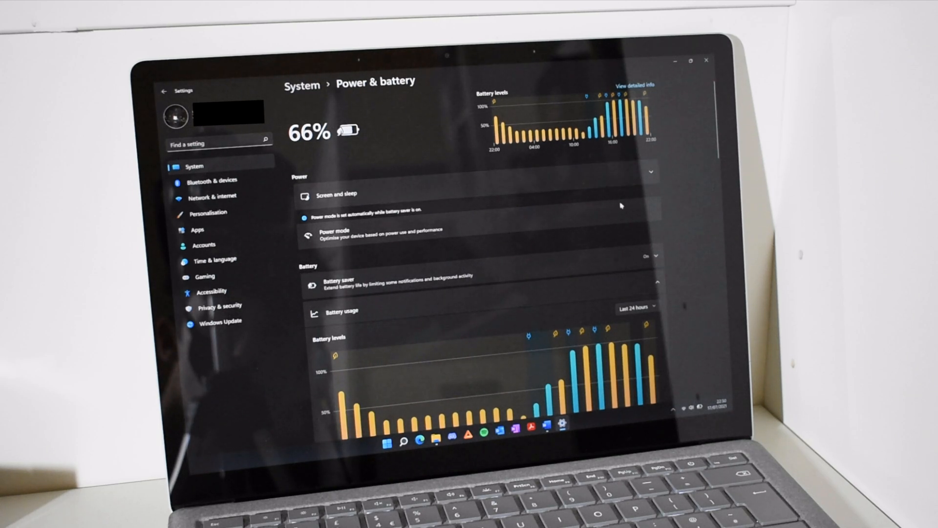
- Scroll past the battery levels chart to the Battery usage per app list led by Microsoft Edge
scroll("down", 3)
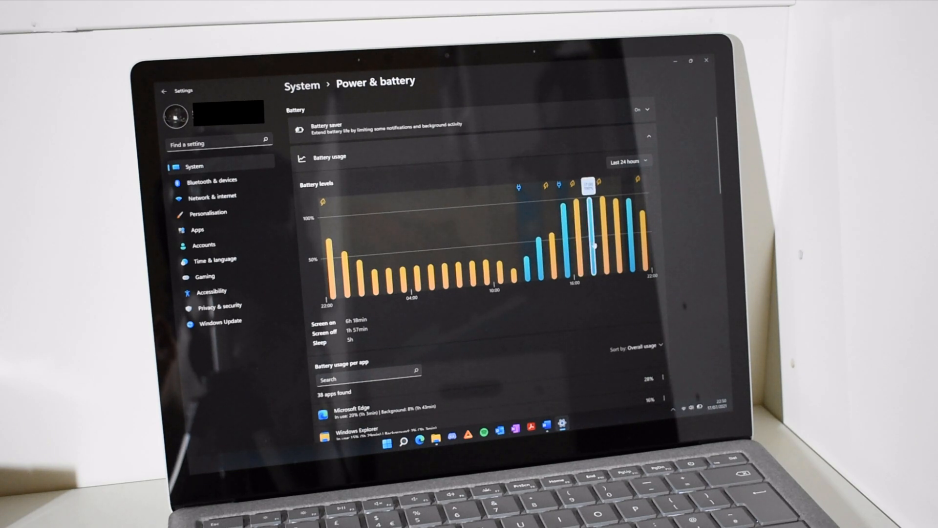
scroll("down", 3)
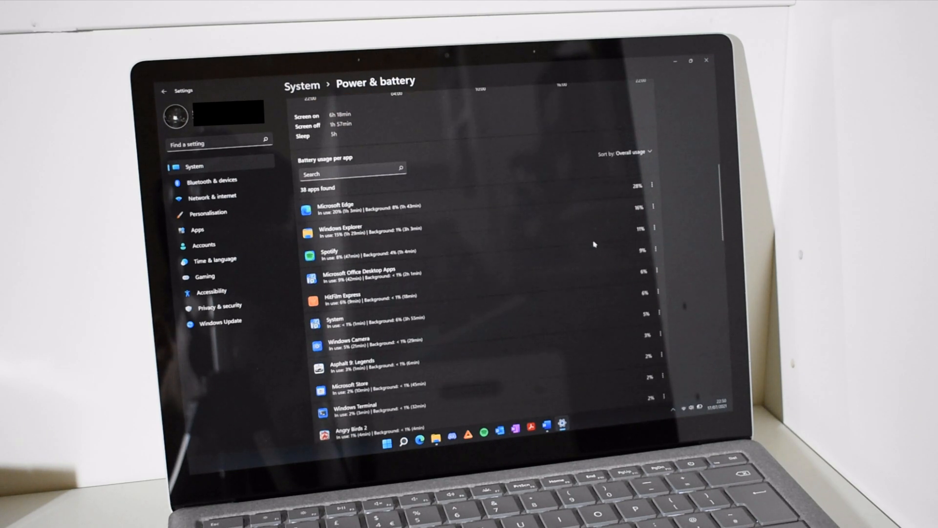
scroll("down", 3)
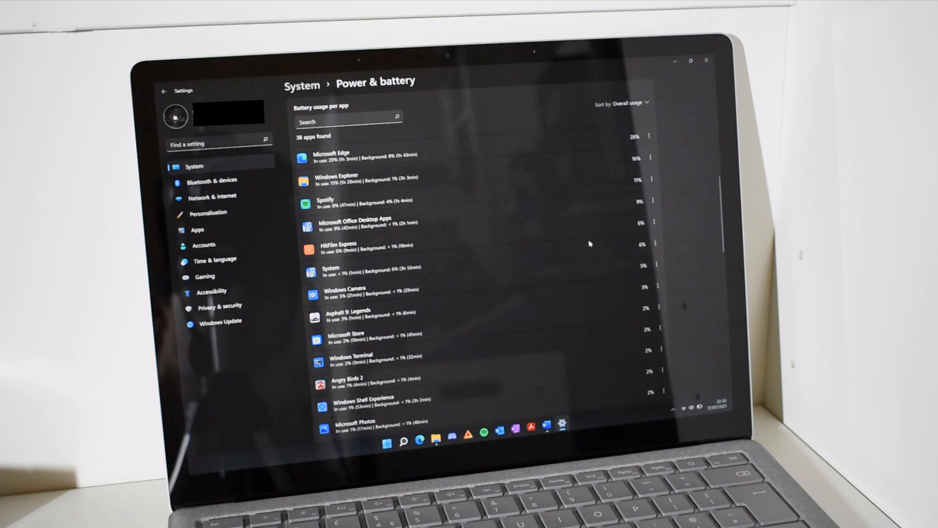
scroll("down", 3)
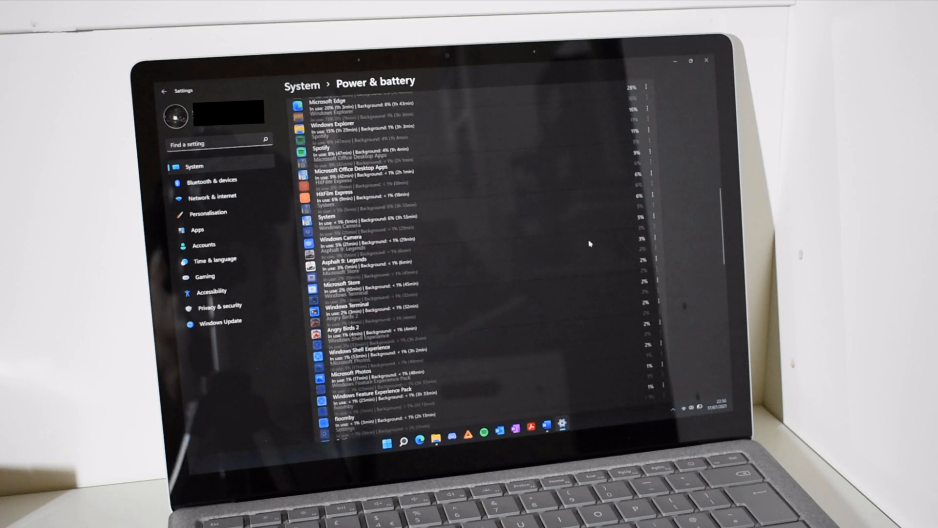
scroll("down", 3)
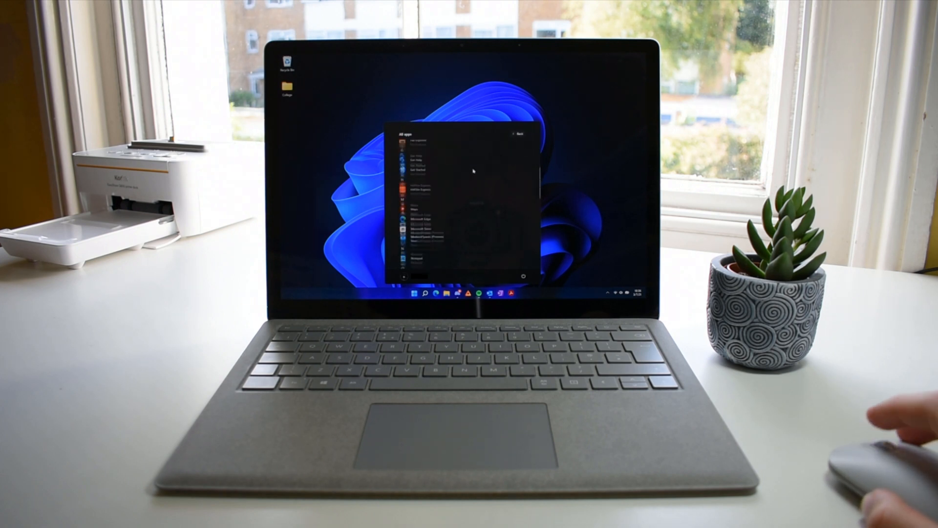
- Launch Settings from the search panel's Top apps and land on Bluetooth & devices
scroll("down", 3)
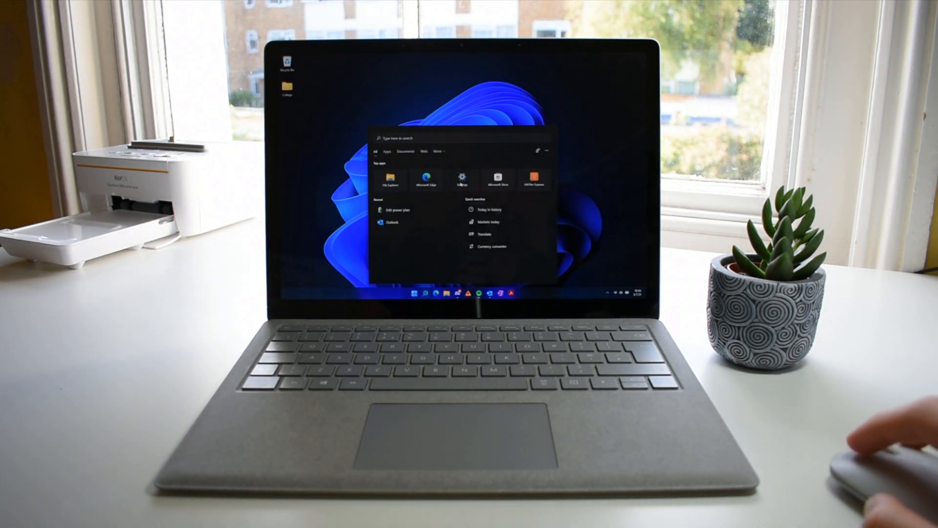
left_click(461, 178)
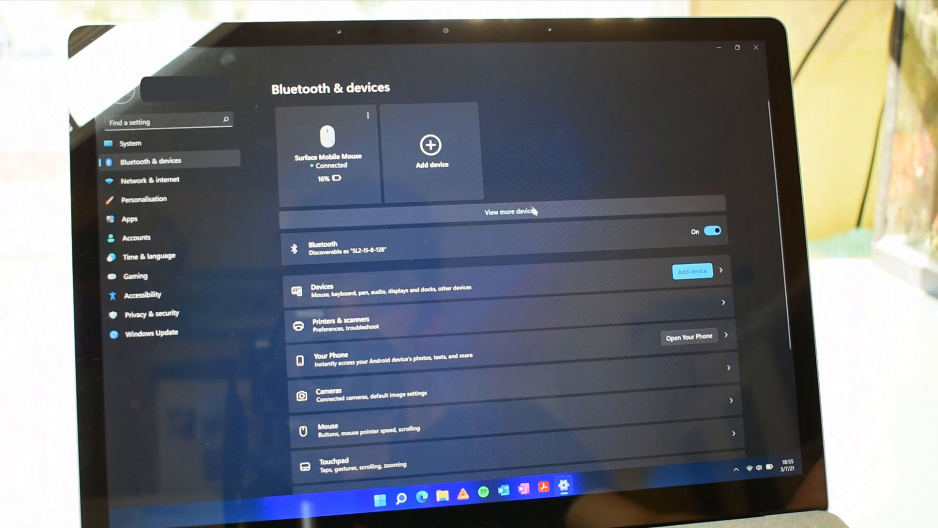
- Review the Touchpad page's custom three-finger media swipe gestures
scroll("down", 3)
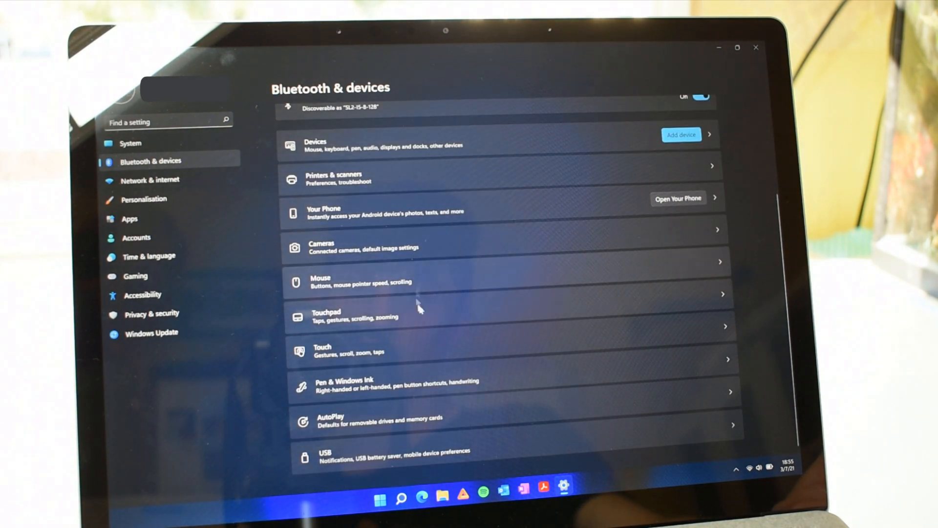
left_click(346, 316)
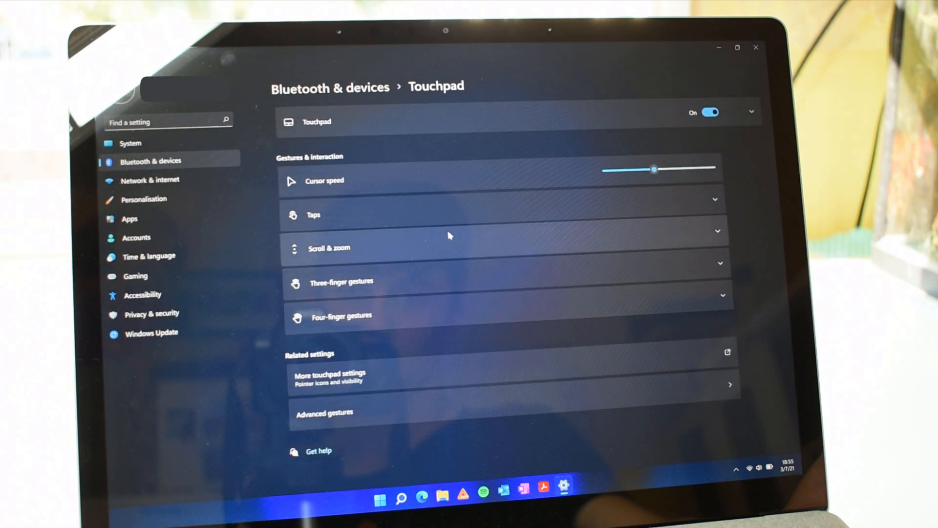
mouse_move(508, 274)
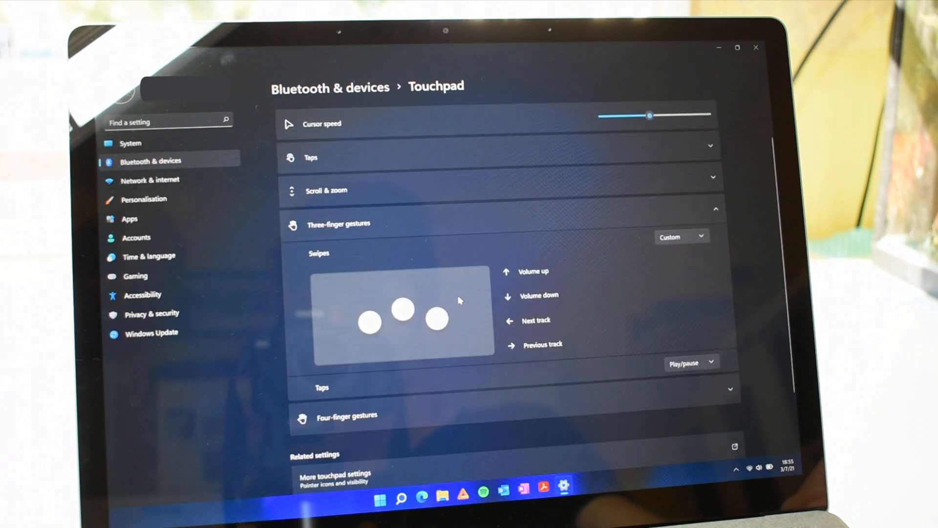
scroll("down", 3)
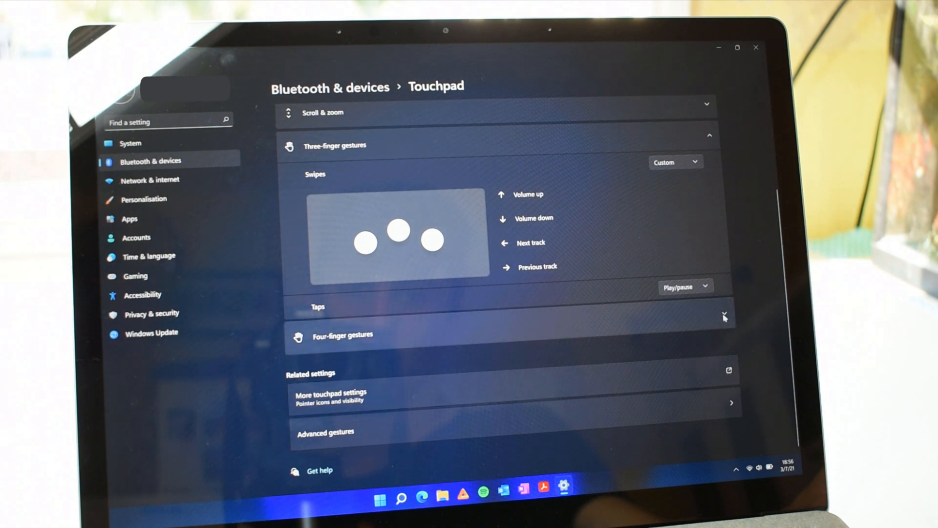
left_click(143, 199)
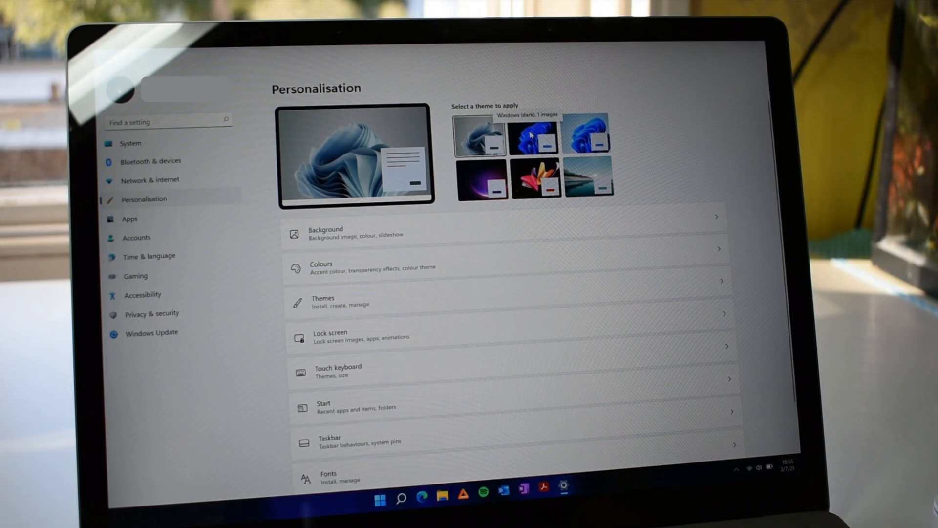
- Apply the Windows (dark) theme from Select a theme to apply
left_click(481, 136)
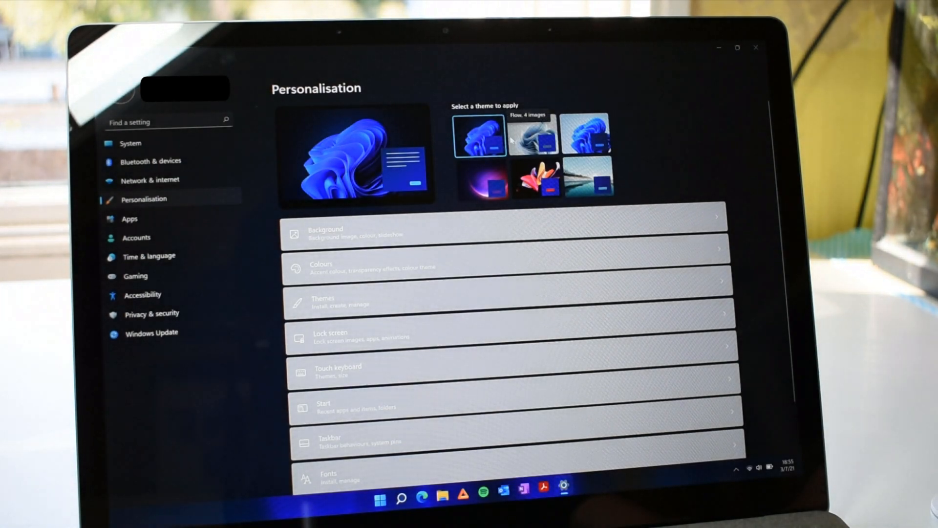
scroll("down", 3)
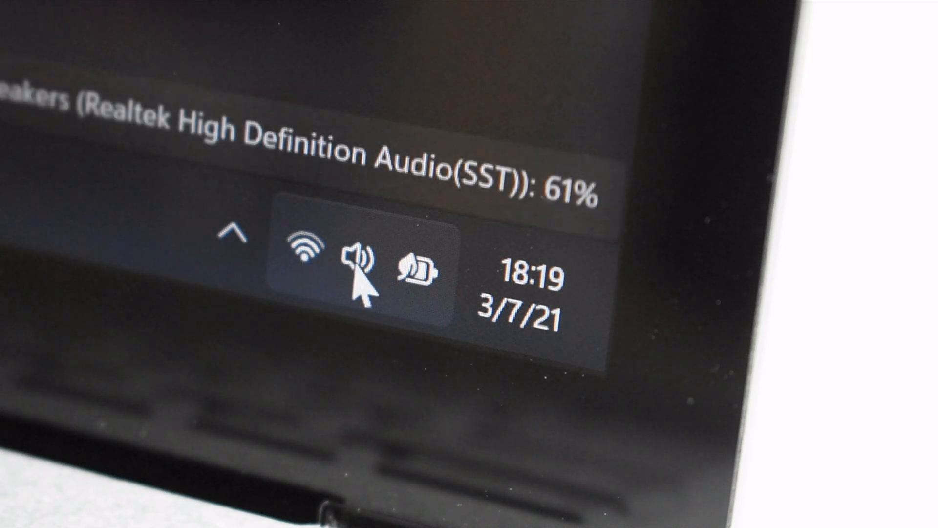
mouse_move(412, 285)
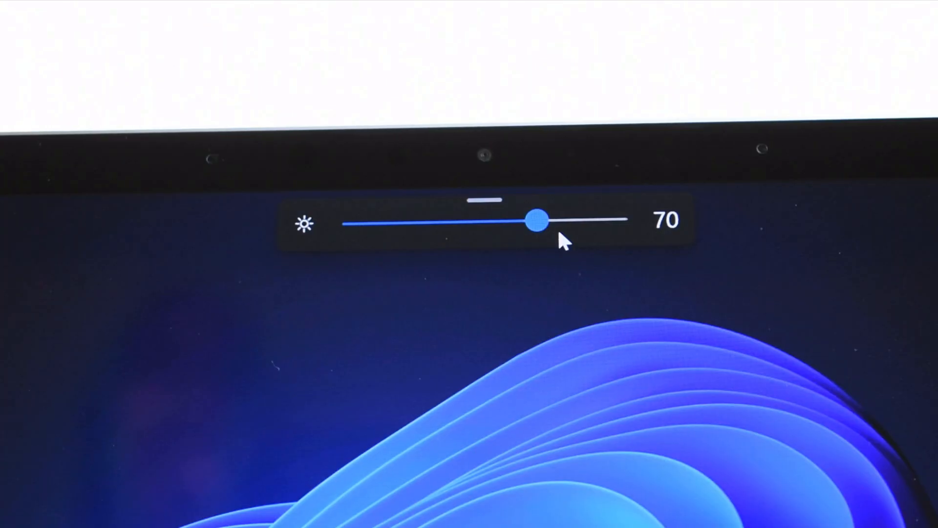
- Raise the screen brightness from 70 to 90 with the flyout slider
left_click_drag(537, 221, 589, 221)
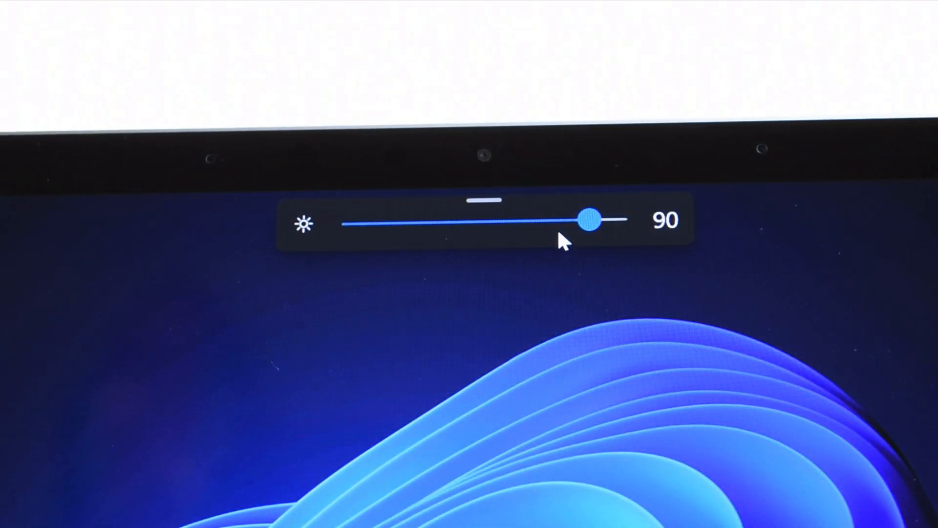
left_click_drag(590, 220, 561, 220)
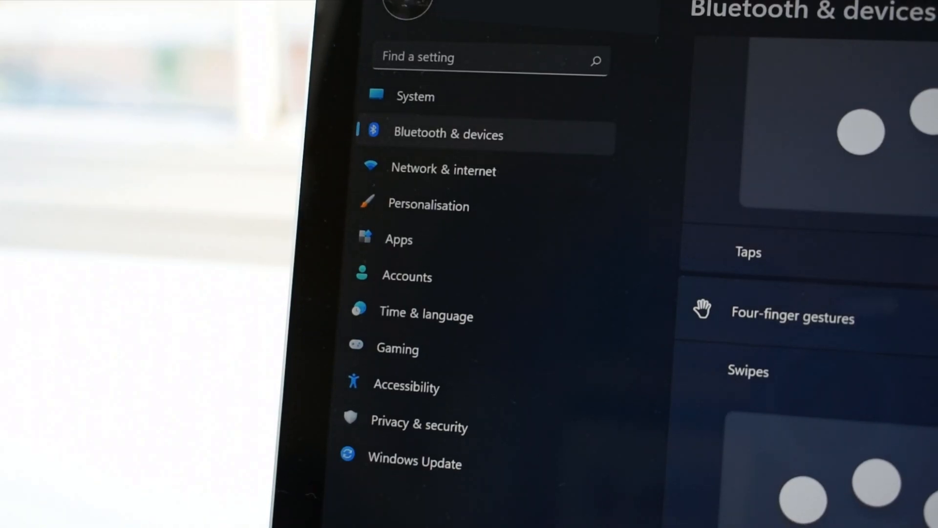
- Switch between the System and Bluetooth & devices pages, then bring up the taskbar search panel
left_click(414, 95)
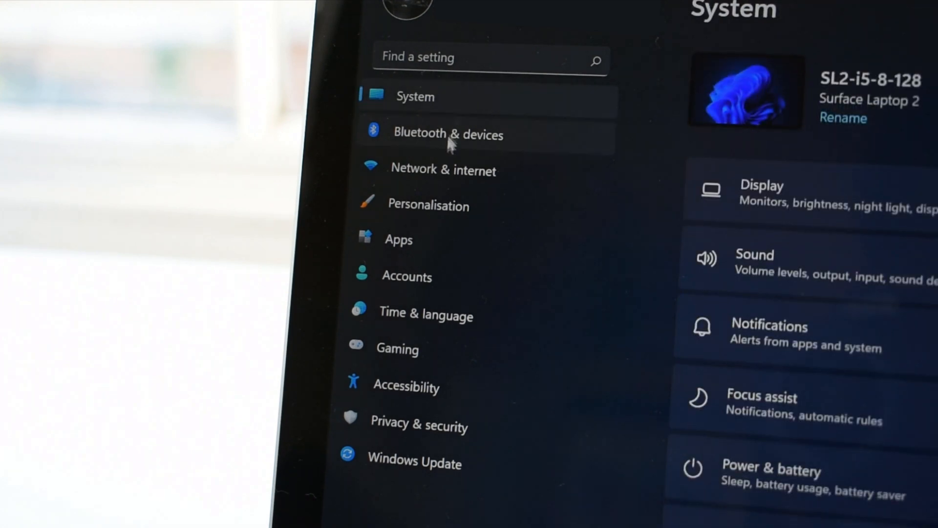
left_click(443, 170)
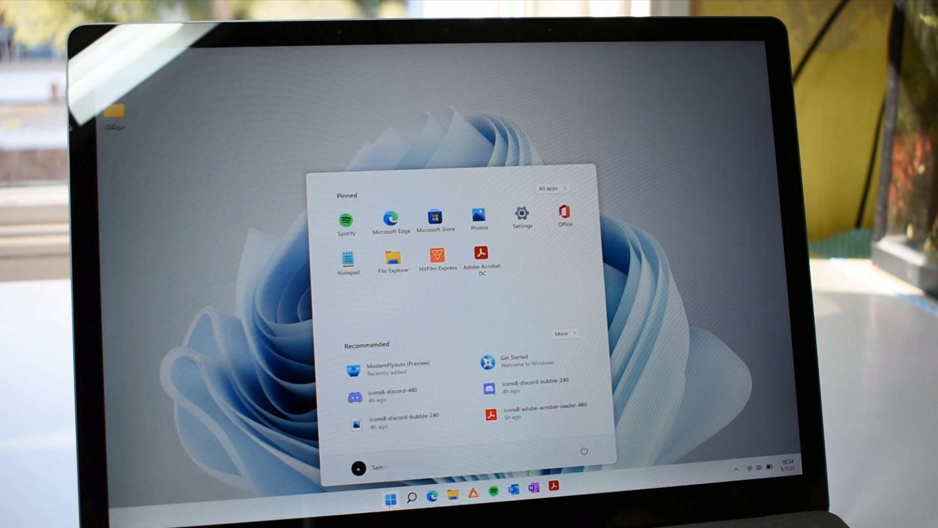
left_click(414, 496)
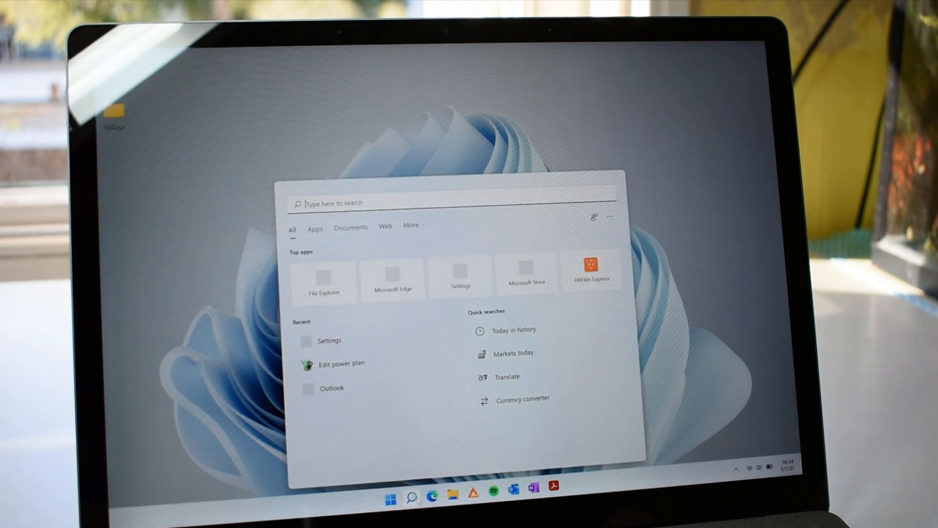